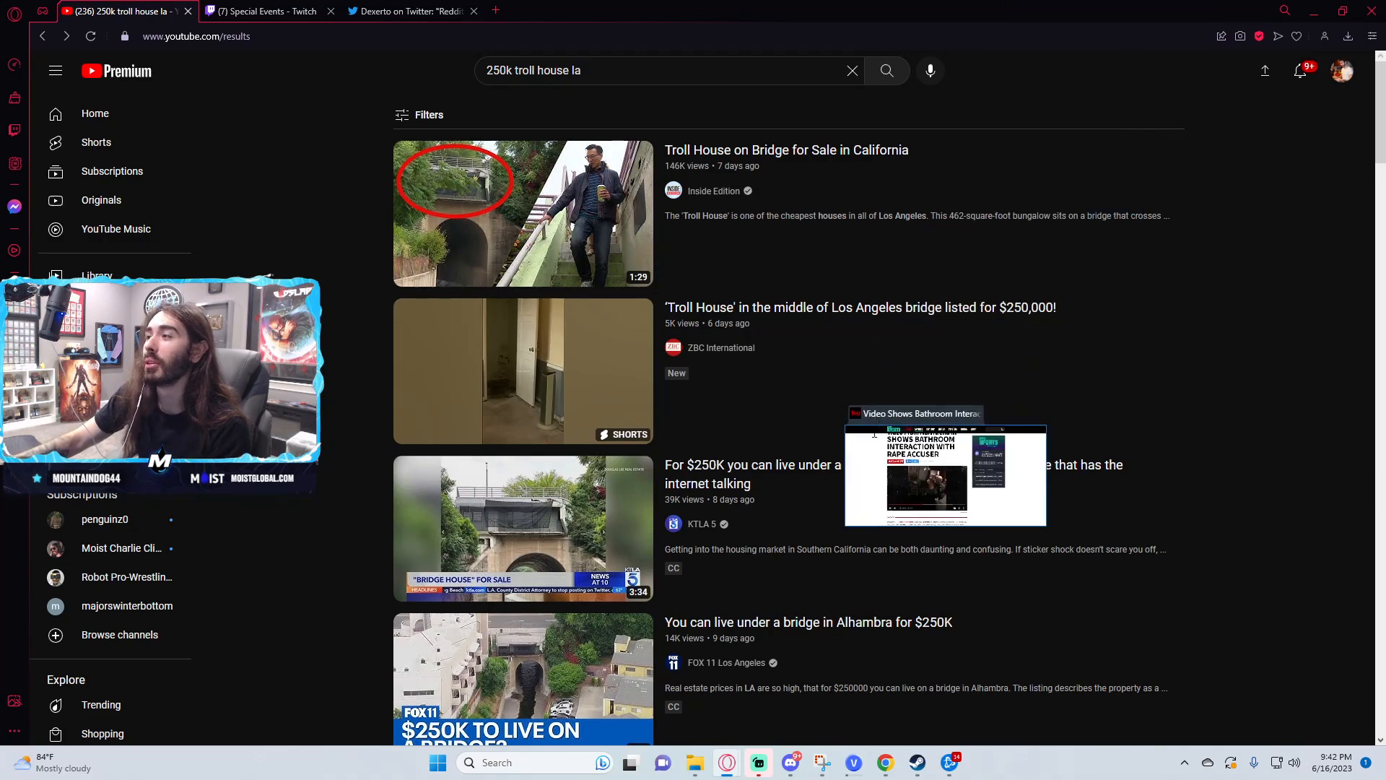
- Play the embedded bathroom-interaction clip in the TMZ Sports Conor McGregor article
{"action": "left_click", "coordinate": [944, 476]}
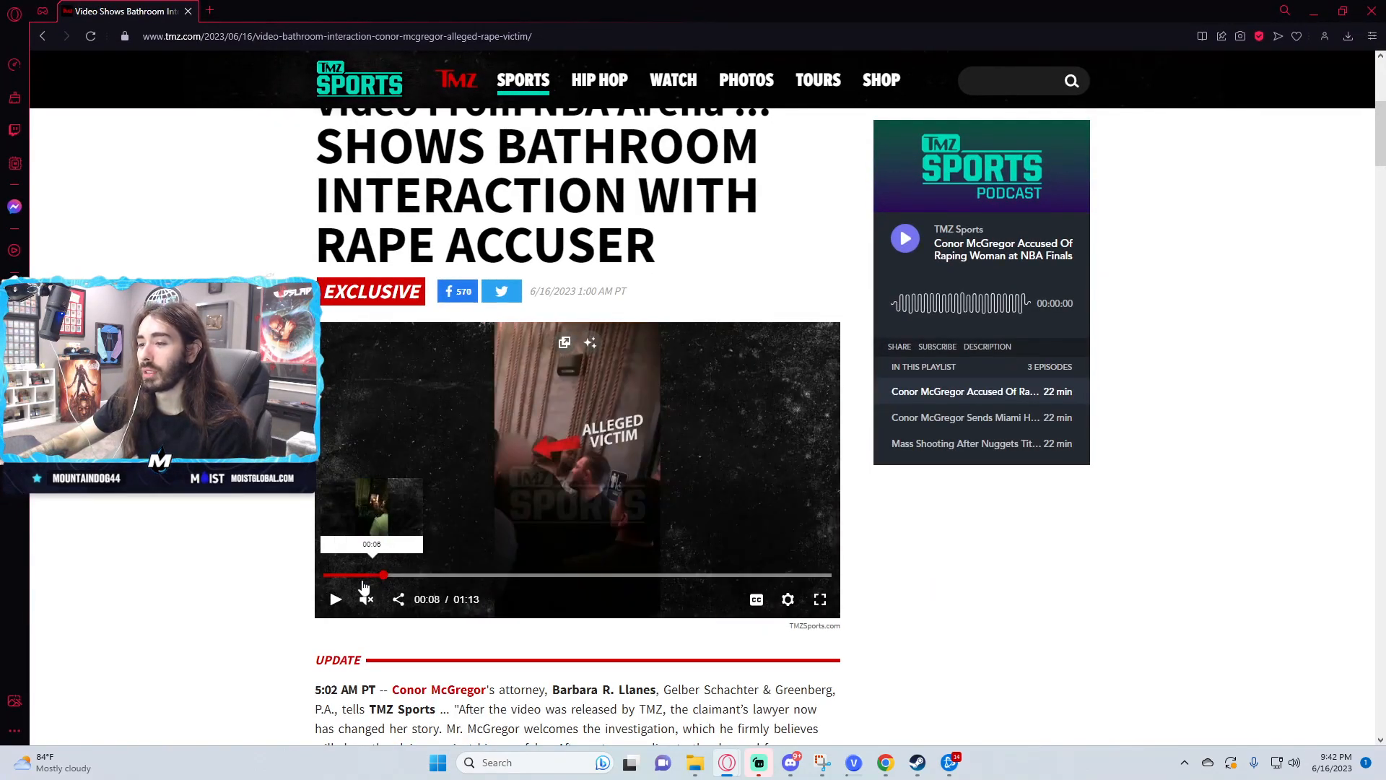
{"action": "left_click", "coordinate": [335, 599]}
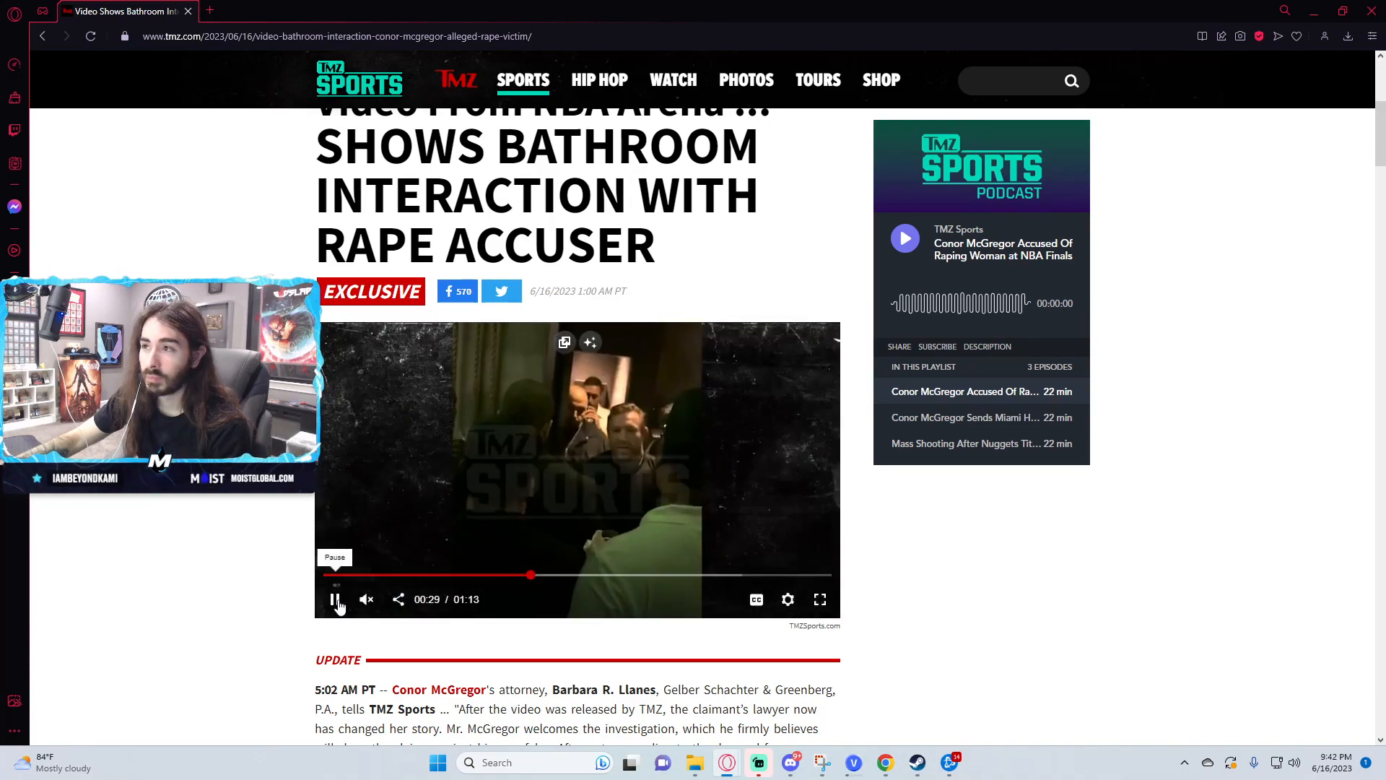
{"action": "left_click", "coordinate": [335, 599]}
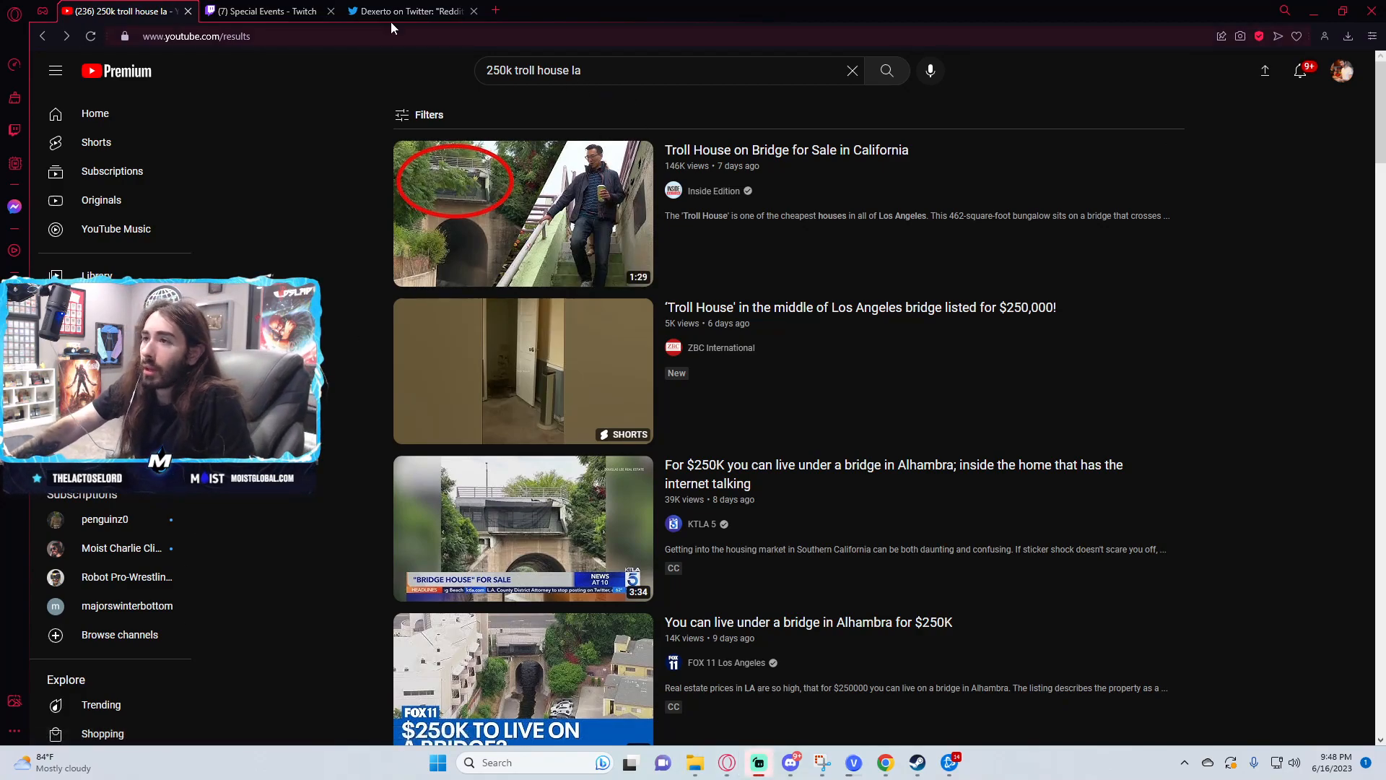
{"action": "left_click", "coordinate": [413, 12]}
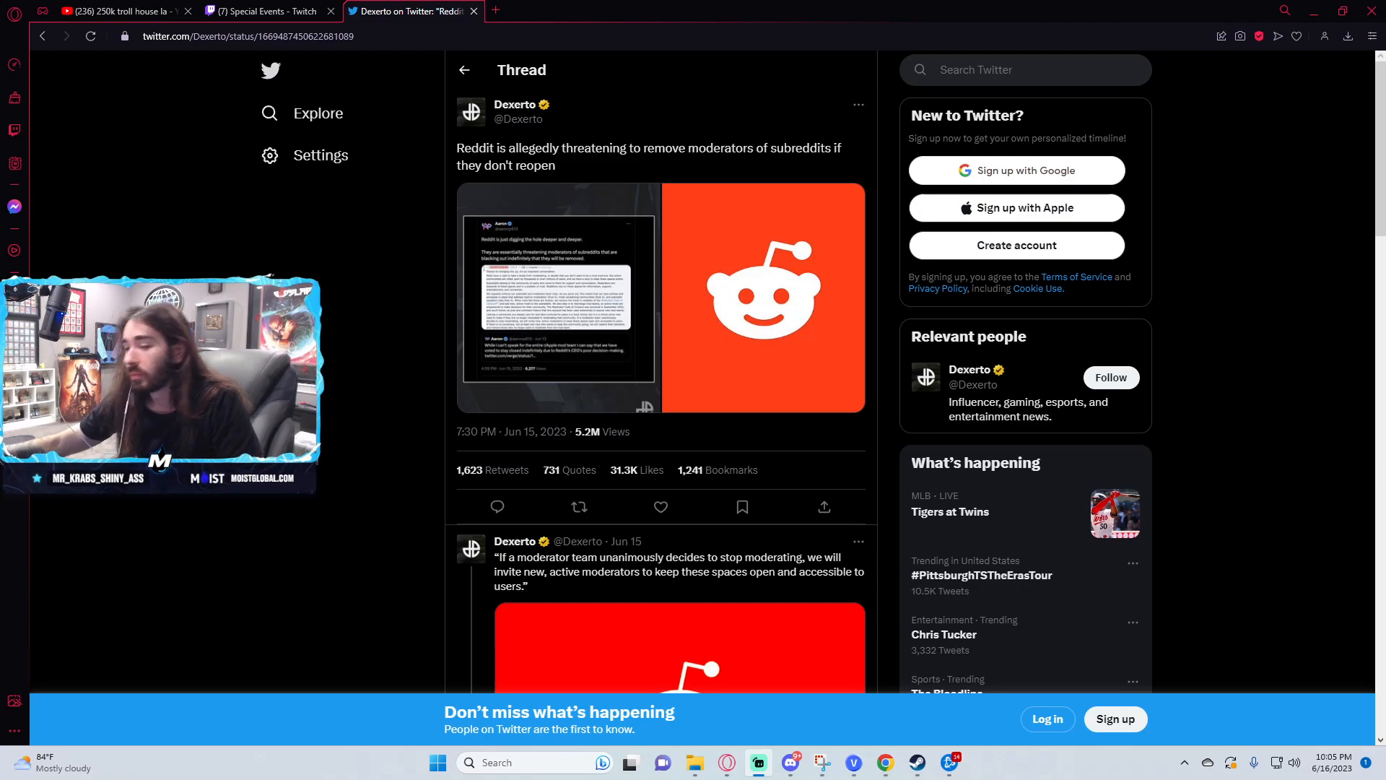
{"action": "mouse_move", "coordinate": [681, 23]}
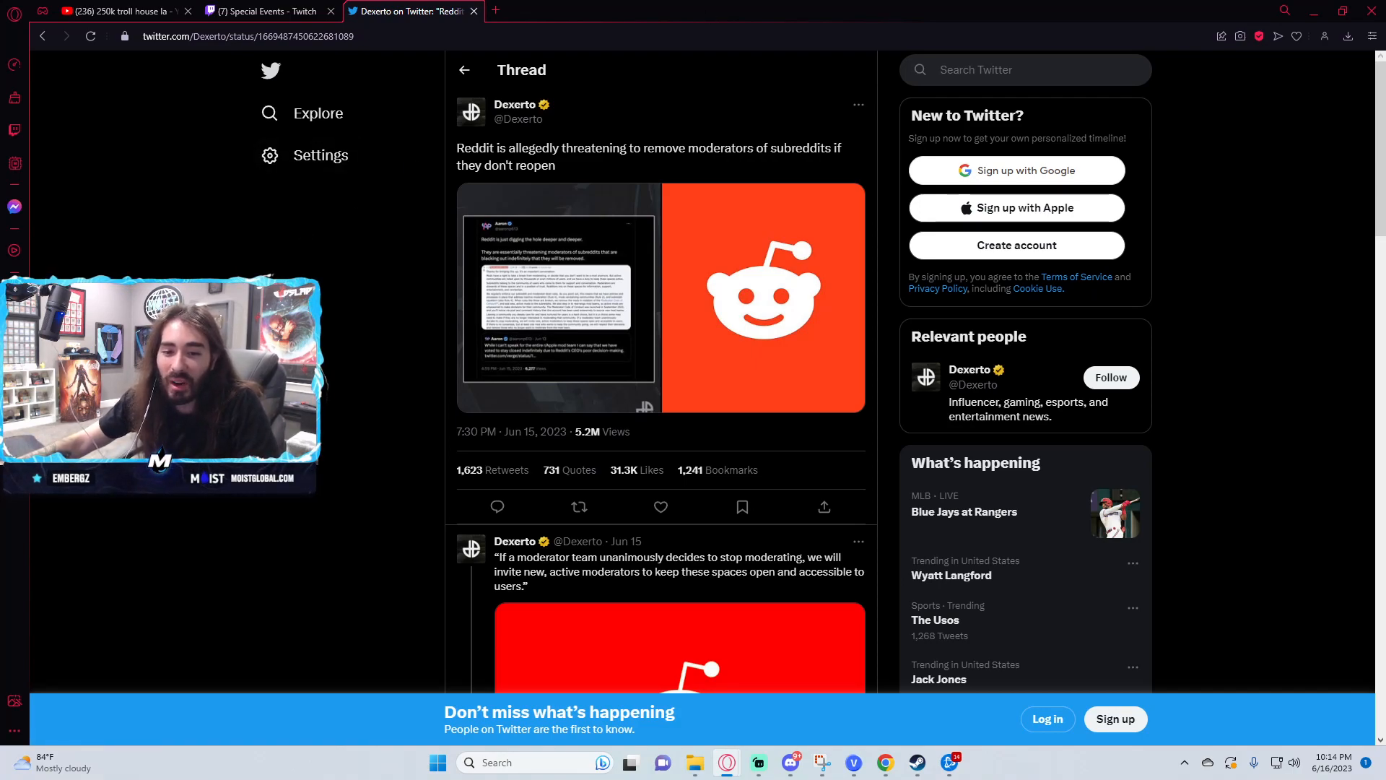
{"action": "mouse_move", "coordinate": [778, 405]}
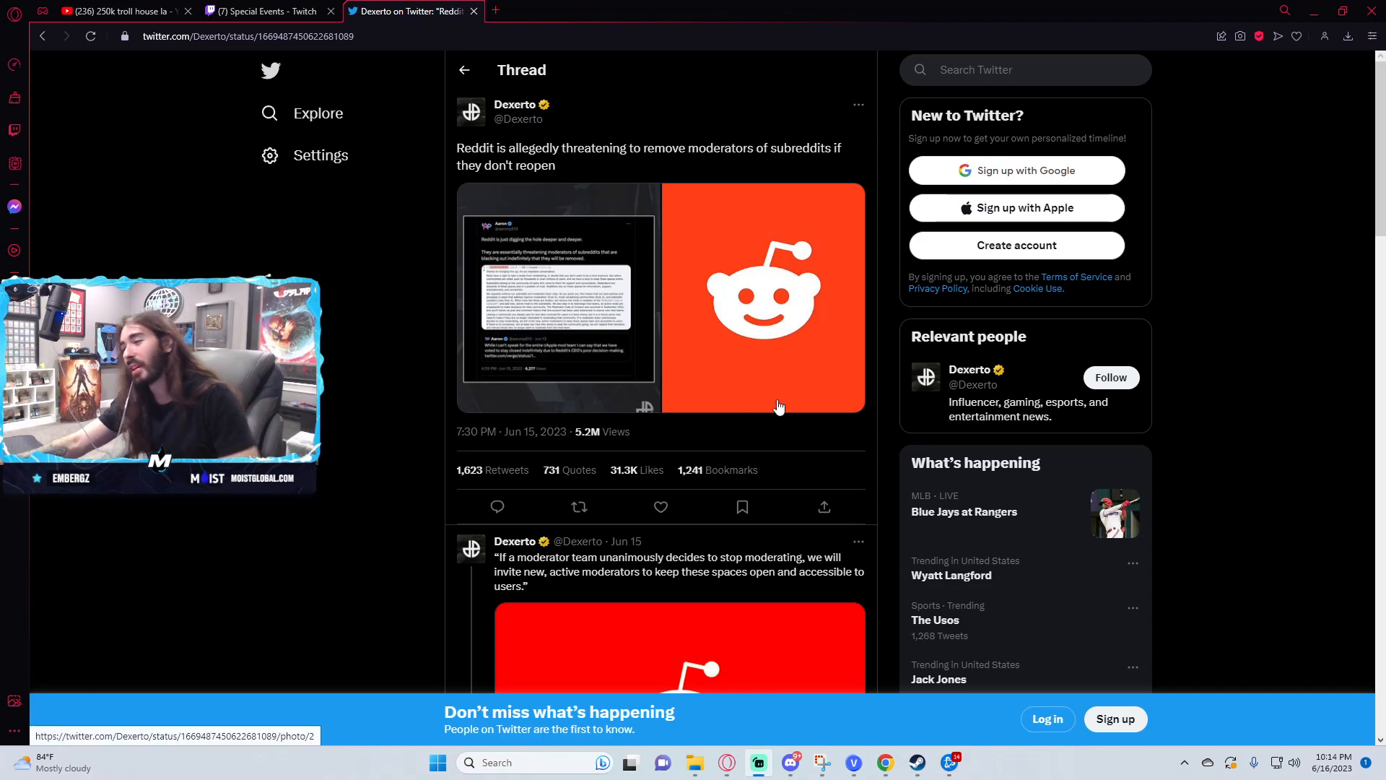
{"action": "mouse_move", "coordinate": [858, 365]}
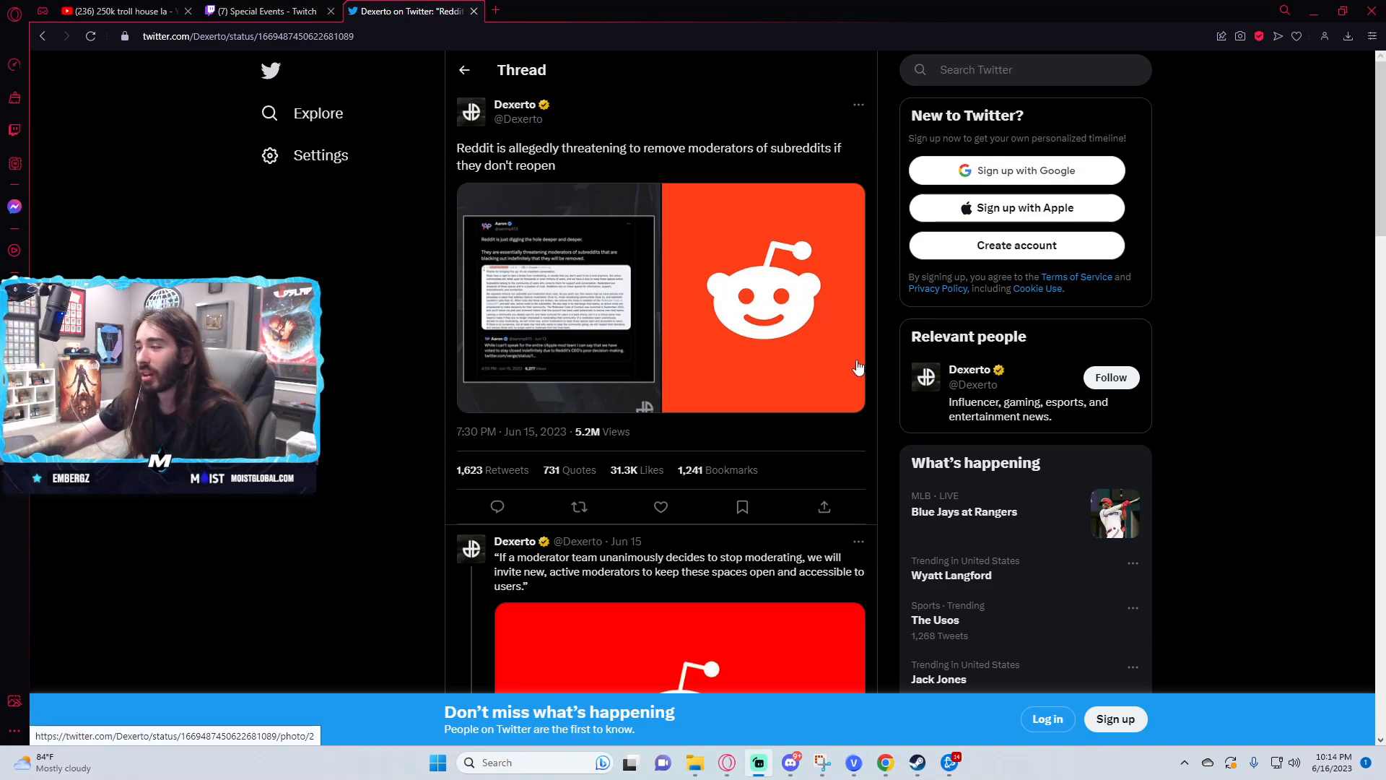
{"action": "mouse_move", "coordinate": [879, 308]}
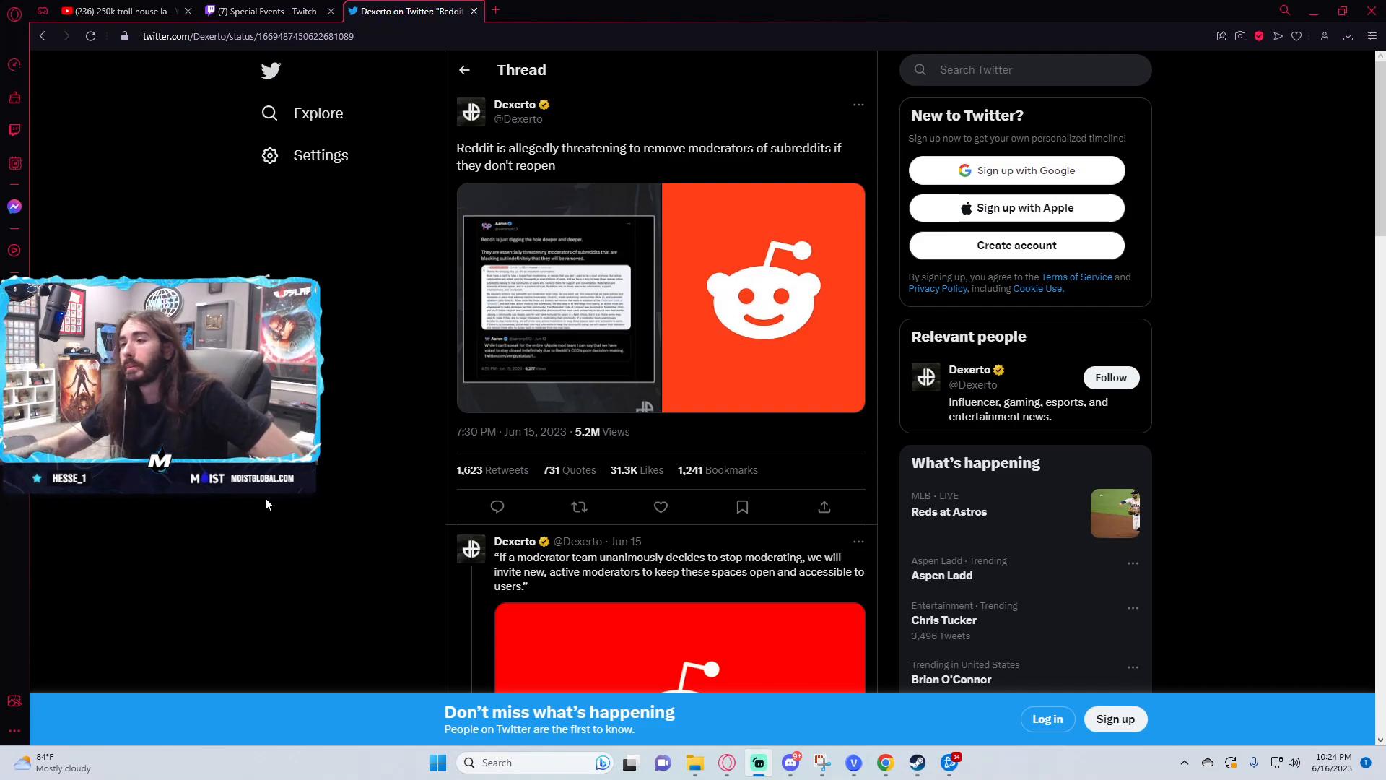
{"action": "mouse_move", "coordinate": [243, 499]}
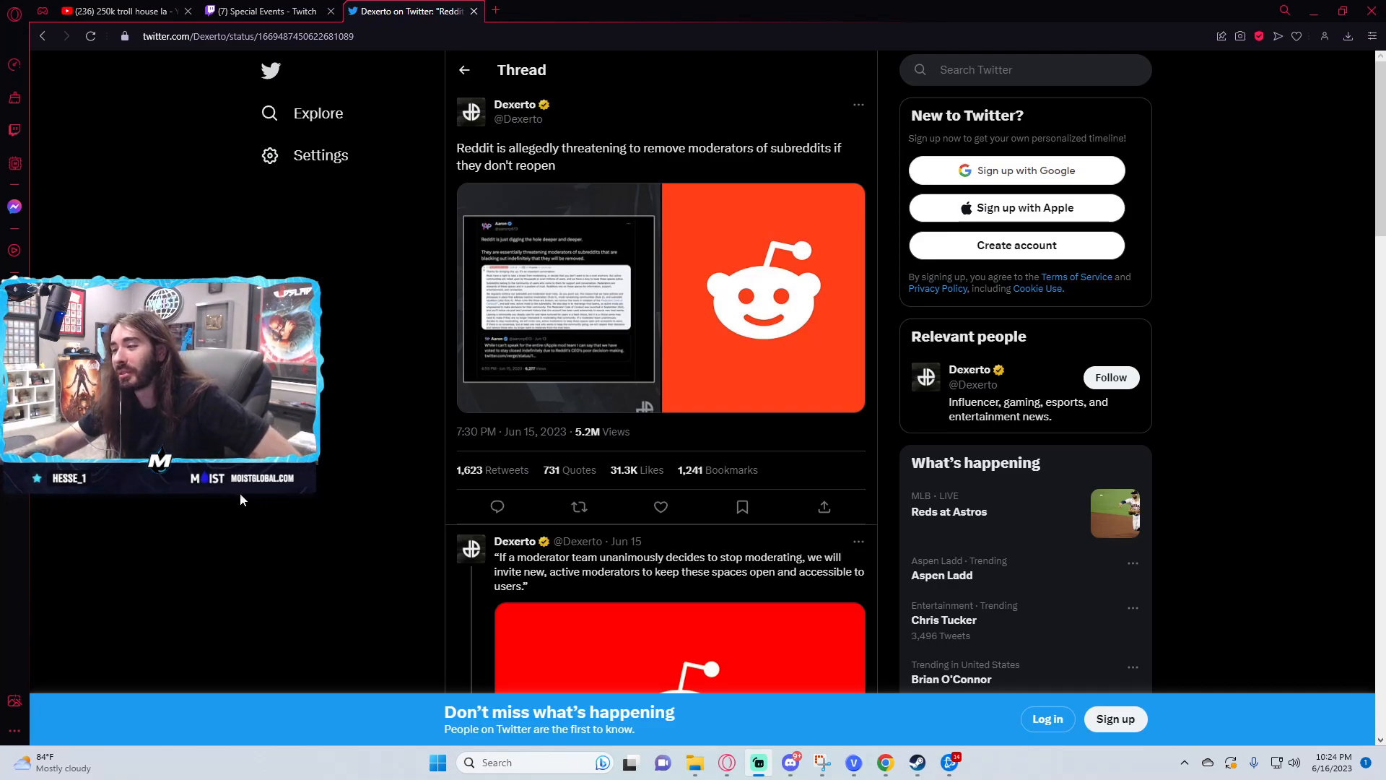